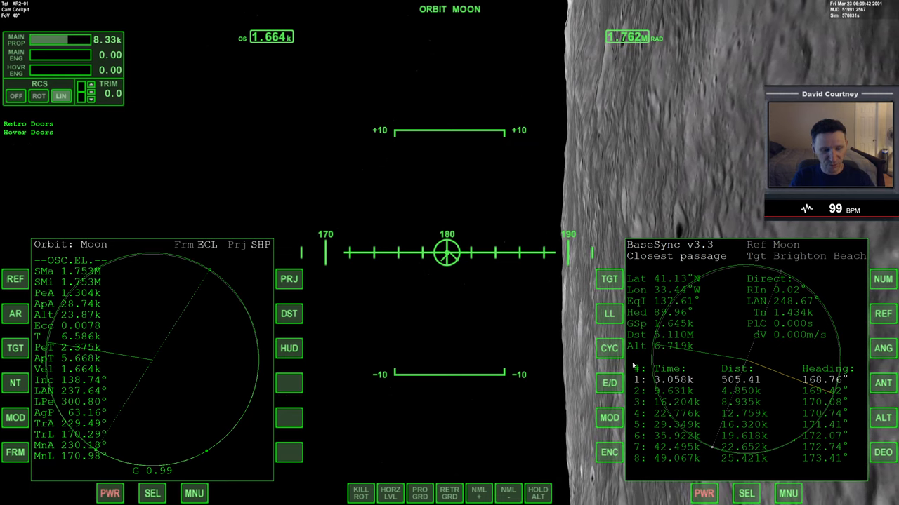
# - Show the COM/NAV receiver stack on the right MFD and list lunar bases in Object Info
pyautogui.click(881, 383)
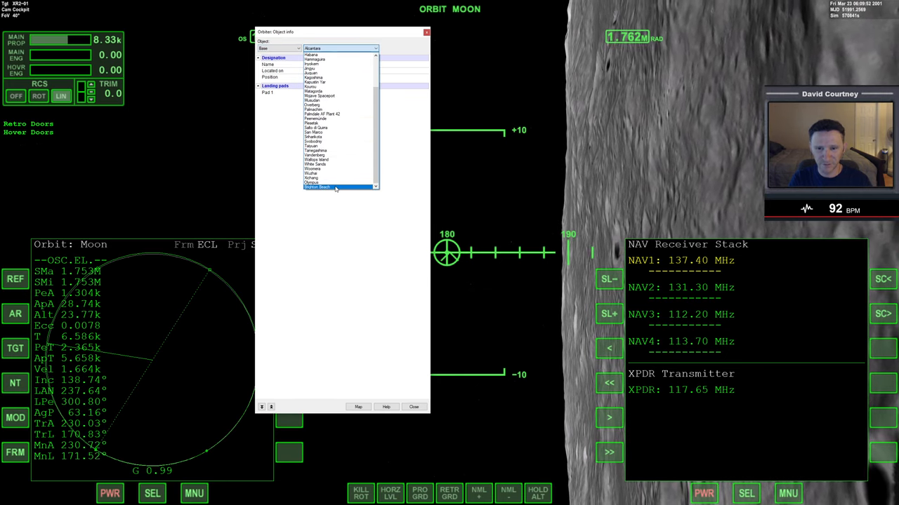
# - Select Brighton Beach to read its pad and VOR frequencies, tuning NAV1 to 116.30 MHz
pyautogui.click(317, 187)
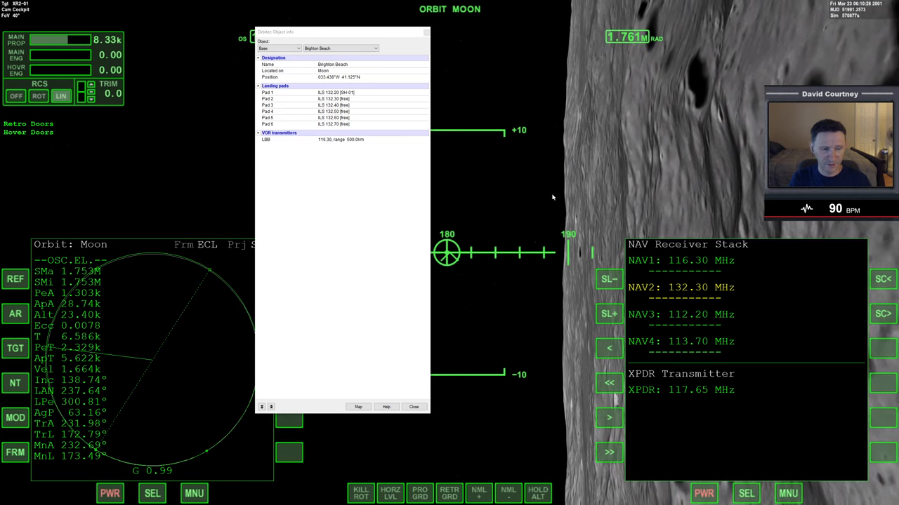
# - Dismiss Object Info and switch the right MFD to VOR/VTOL on NAV1 at 116.30 MHz
pyautogui.click(413, 407)
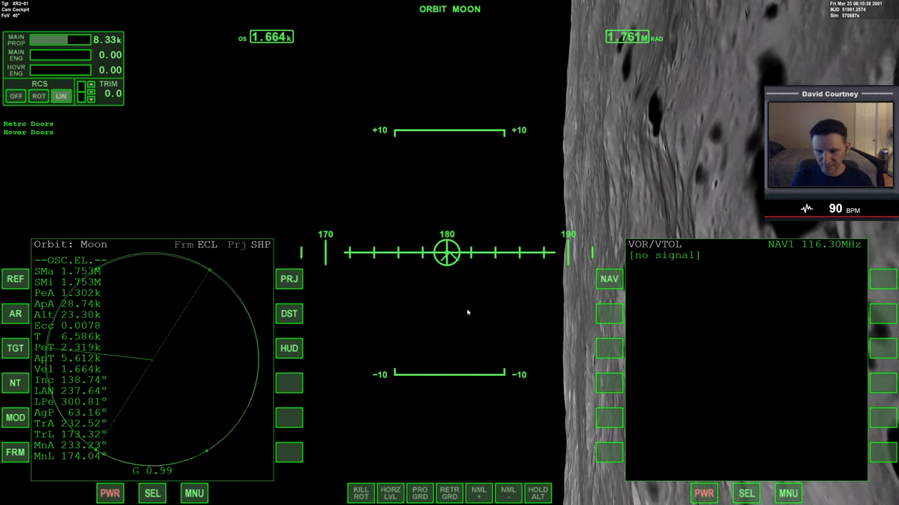
# - Replace the left MFD's orbit view with BaseSync targeting Brighton Beach
pyautogui.click(152, 494)
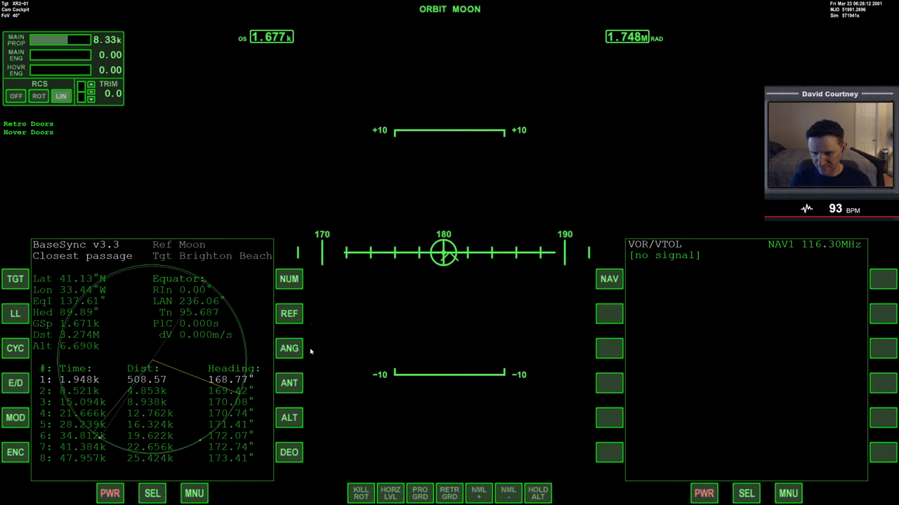
pyautogui.moveTo(409, 347)
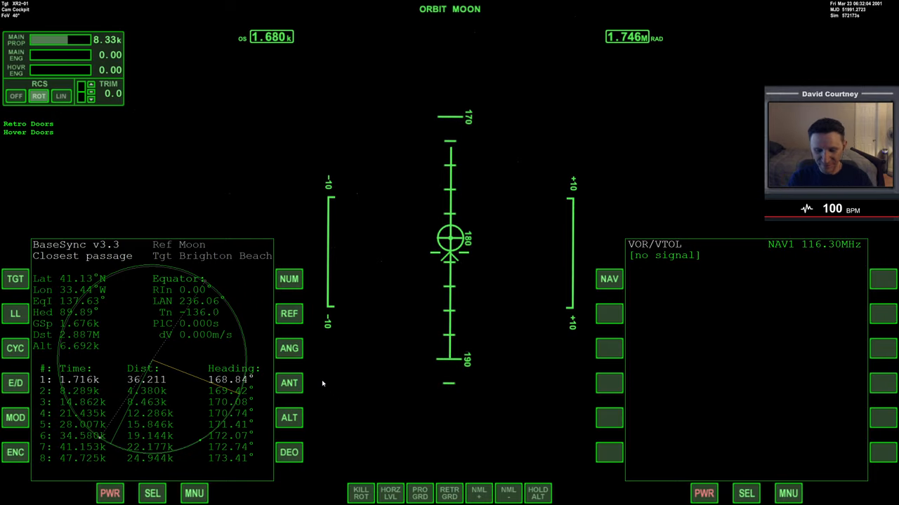
pyautogui.moveTo(405, 330)
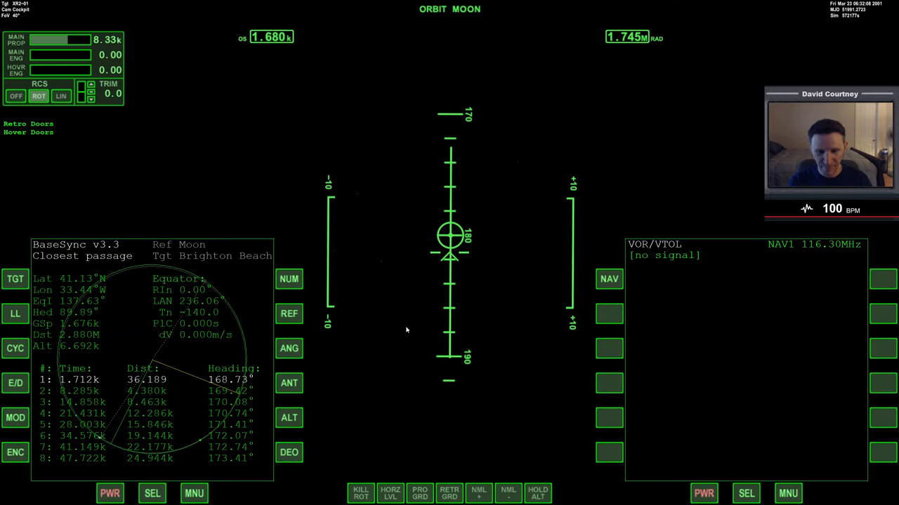